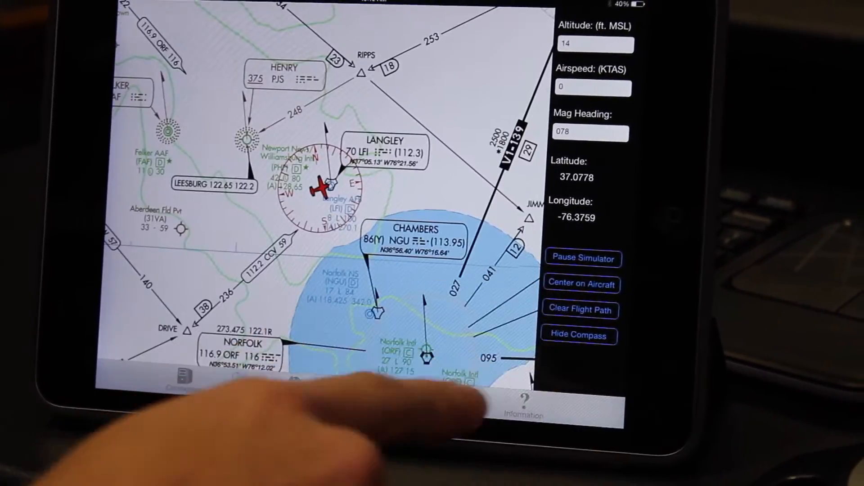
Hide the compass overlay around the aircraft near Langley on the map.
click(580, 334)
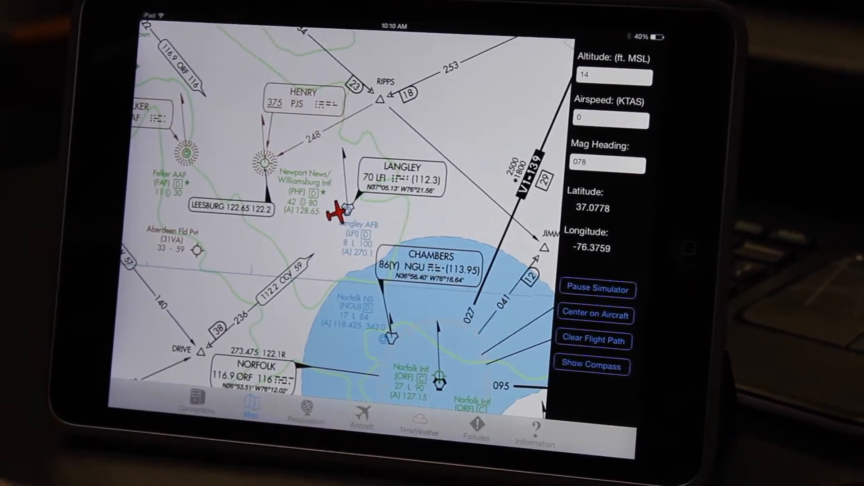
Switch to the aircraft repositioning screen in SimControl.
click(307, 408)
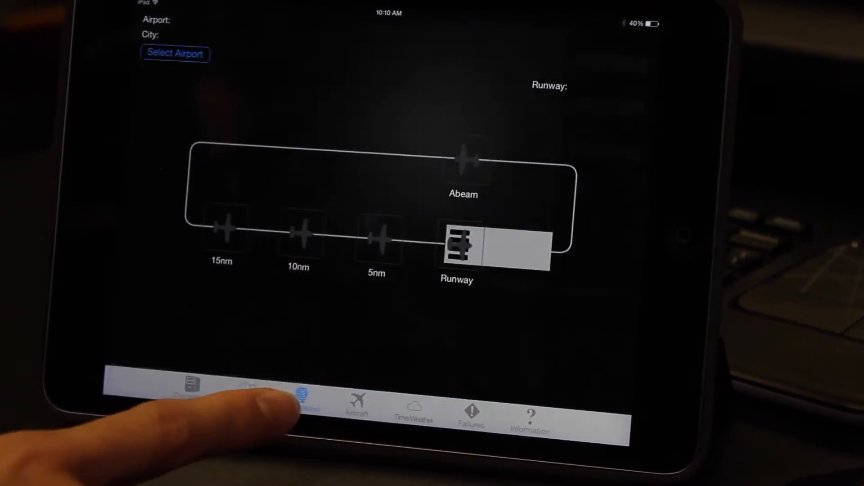
click(175, 53)
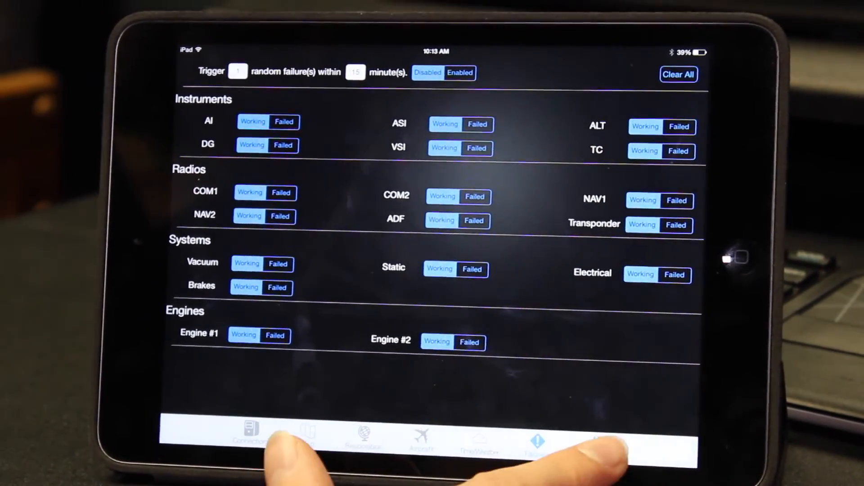
click(601, 427)
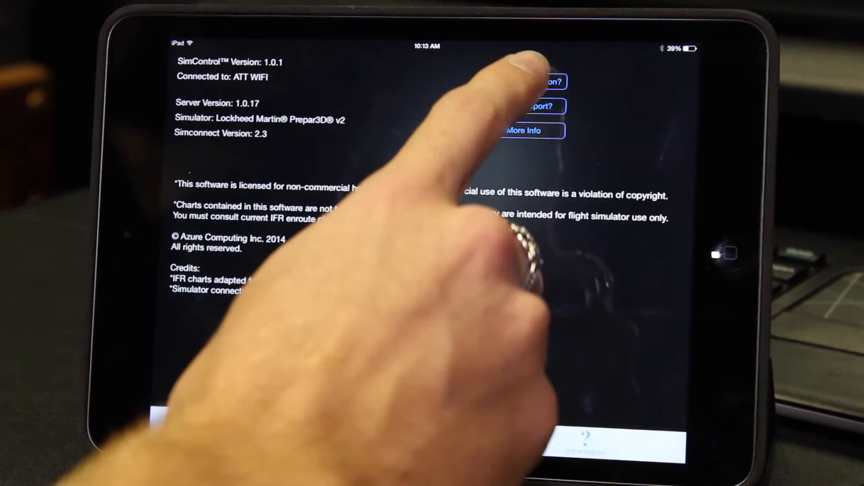
click(535, 105)
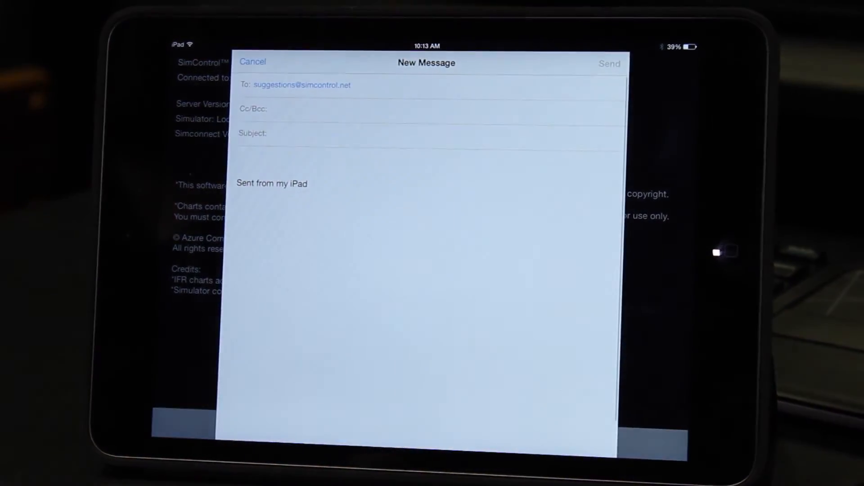